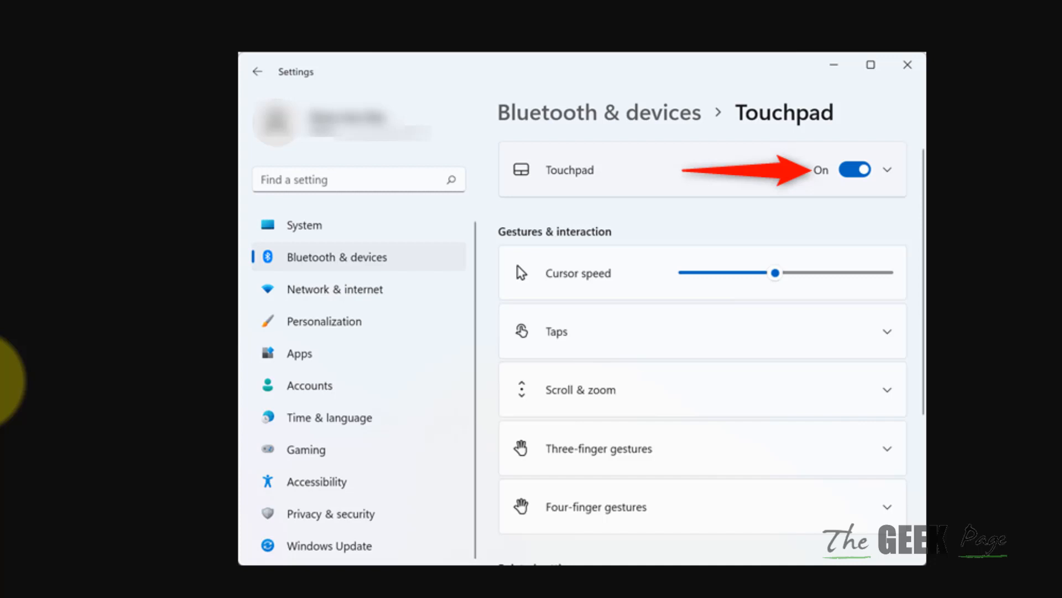
mouse_move(536, 360)
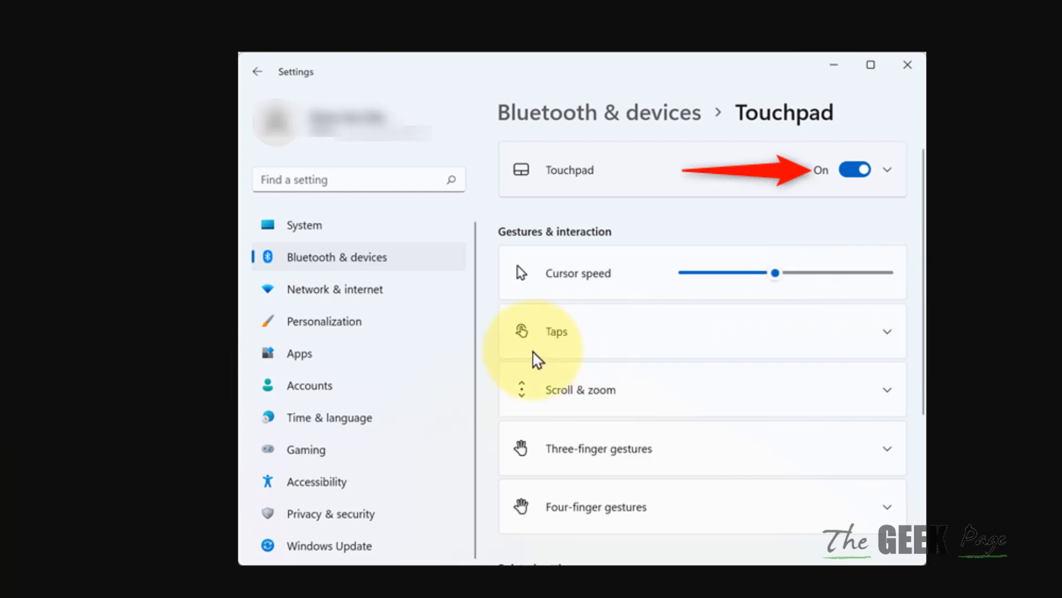
mouse_move(305, 302)
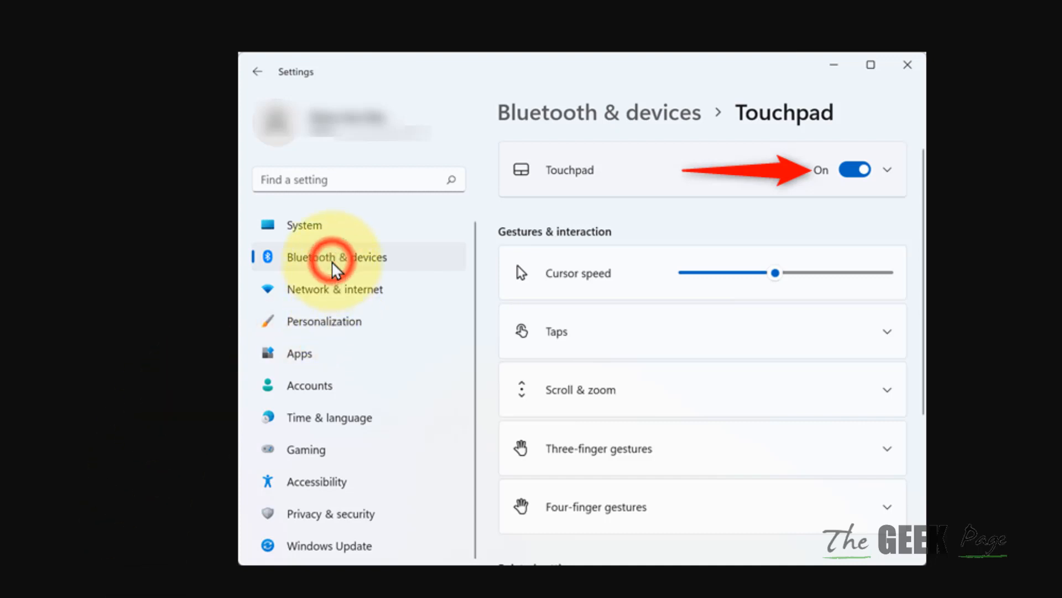
mouse_move(562, 196)
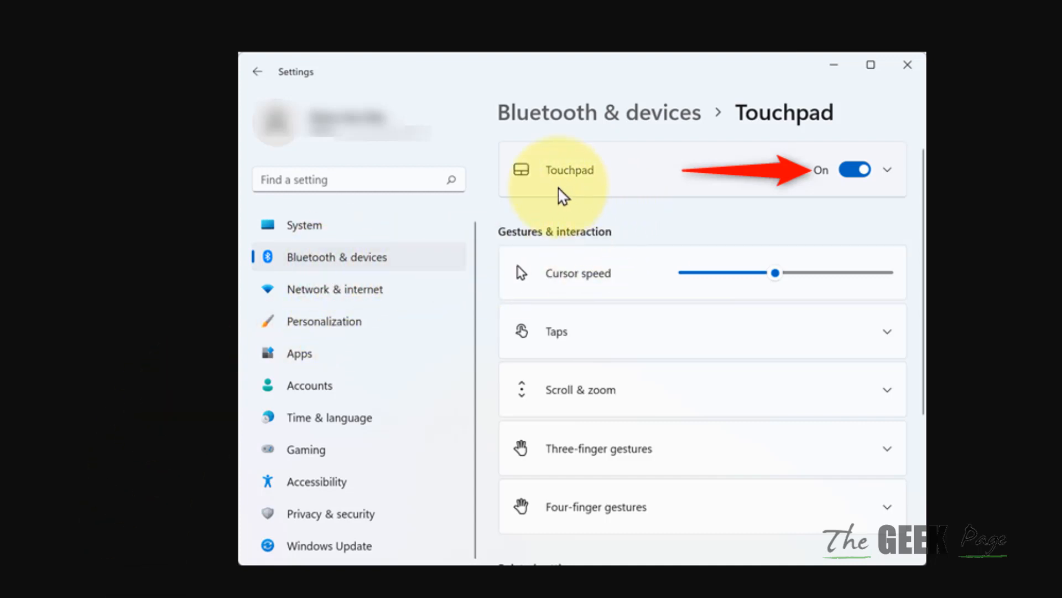
mouse_move(588, 399)
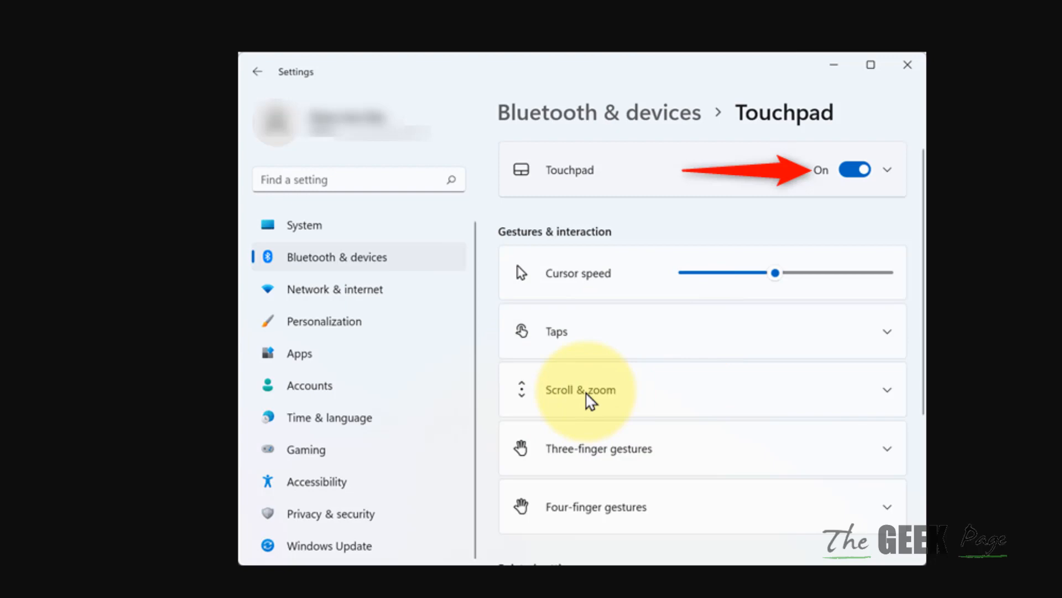
mouse_move(873, 131)
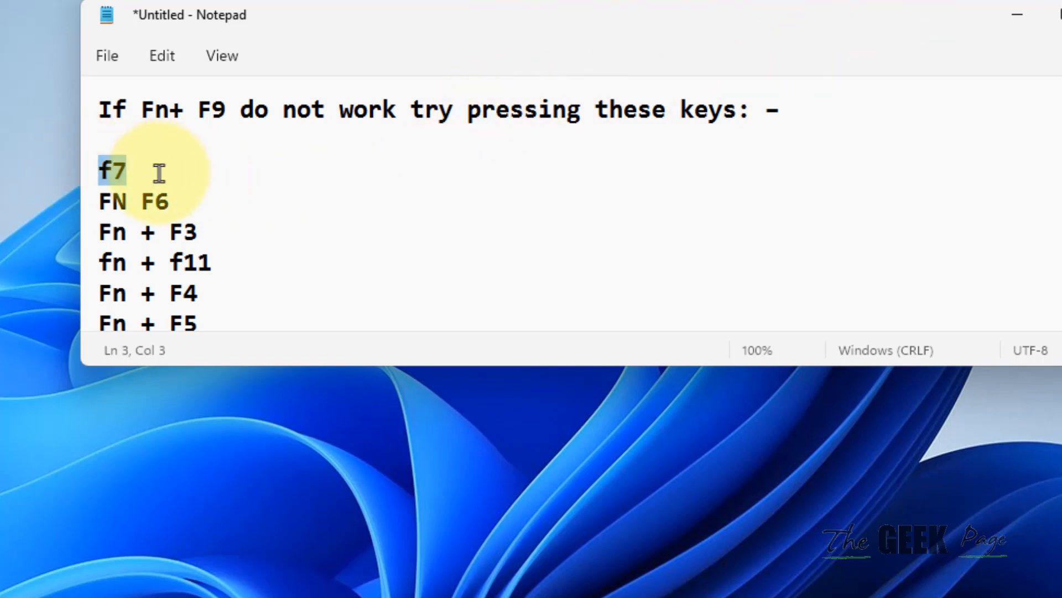
- Review the Notepad list of Fn key combinations to try: F7, Fn+F9 and Fn+F5
left_click(132, 171)
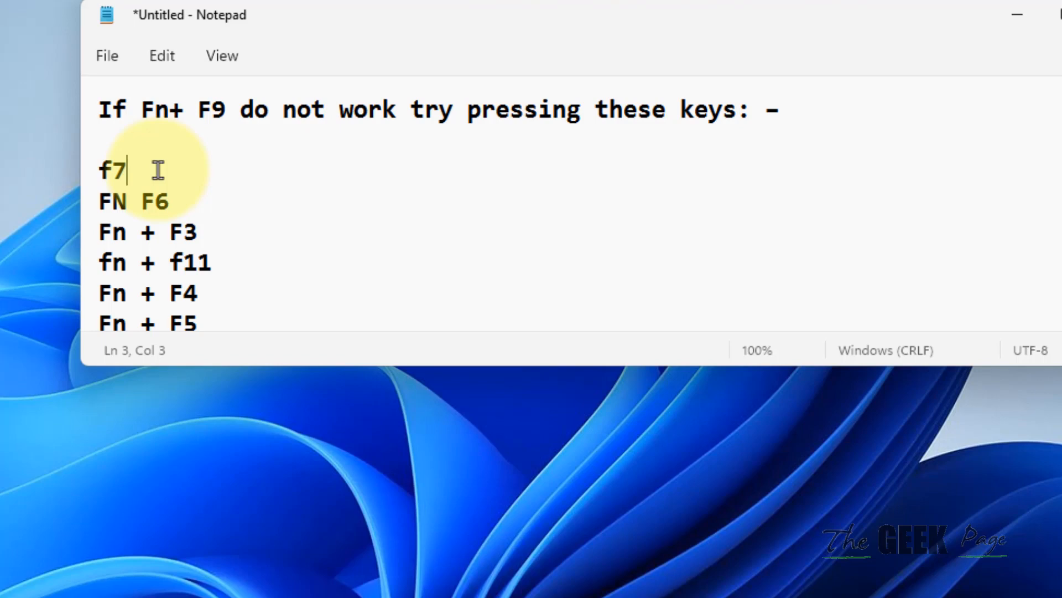
left_click(224, 109)
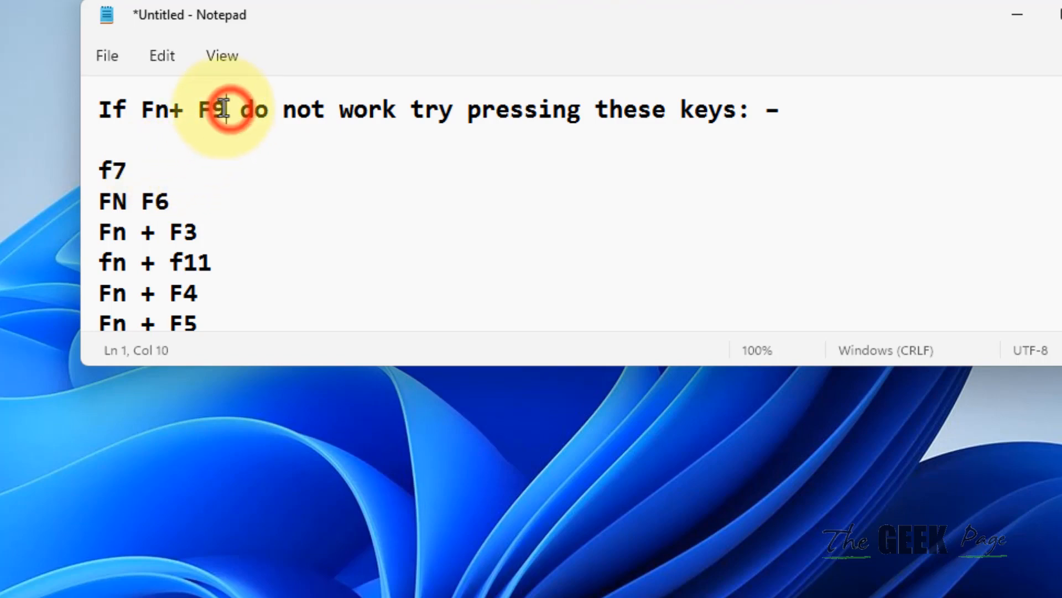
left_click_drag(139, 109, 230, 109)
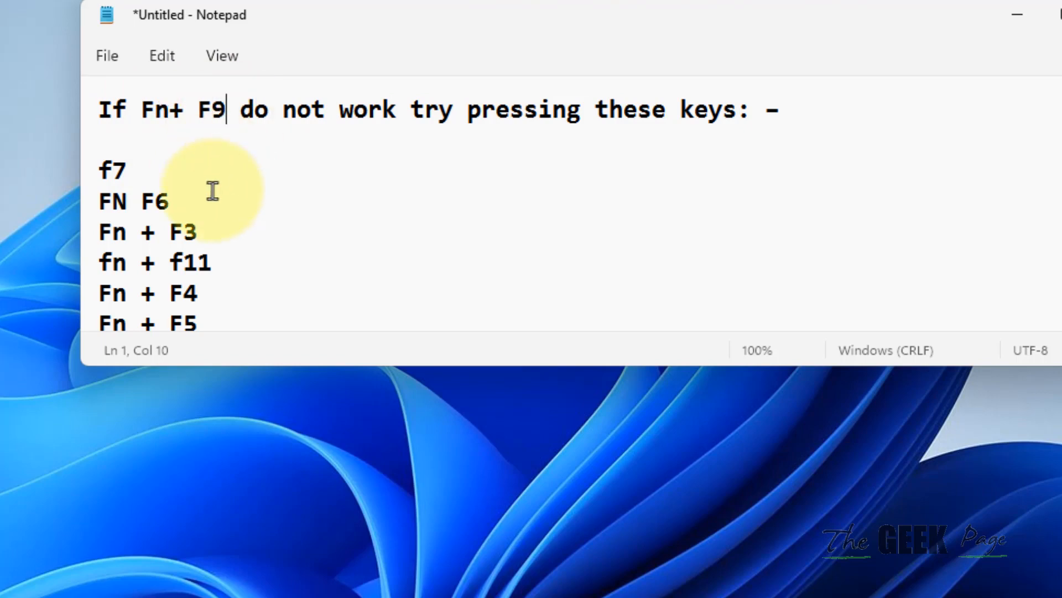
left_click(197, 232)
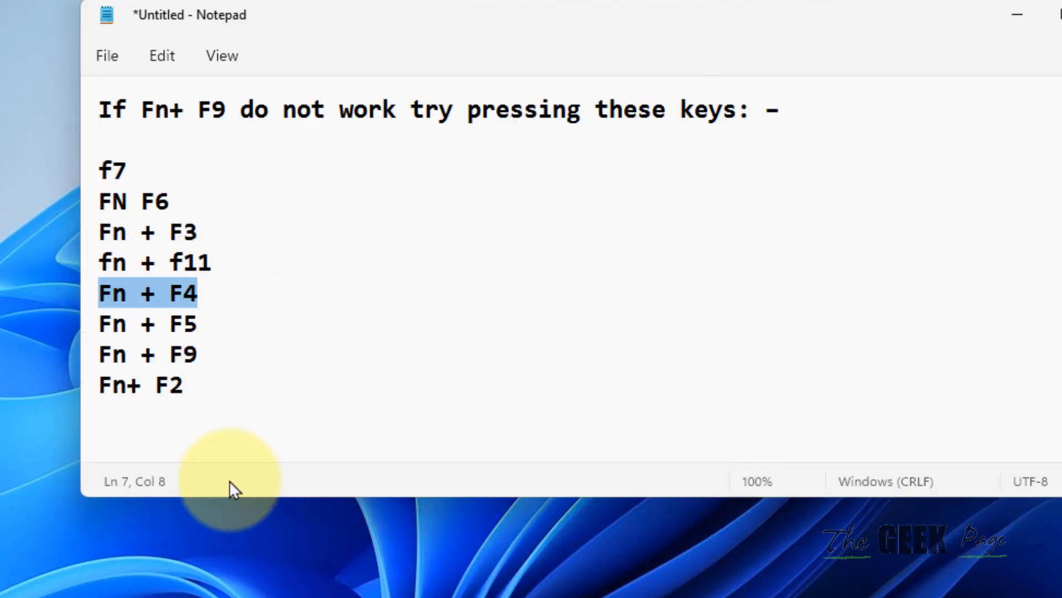
left_click(197, 324)
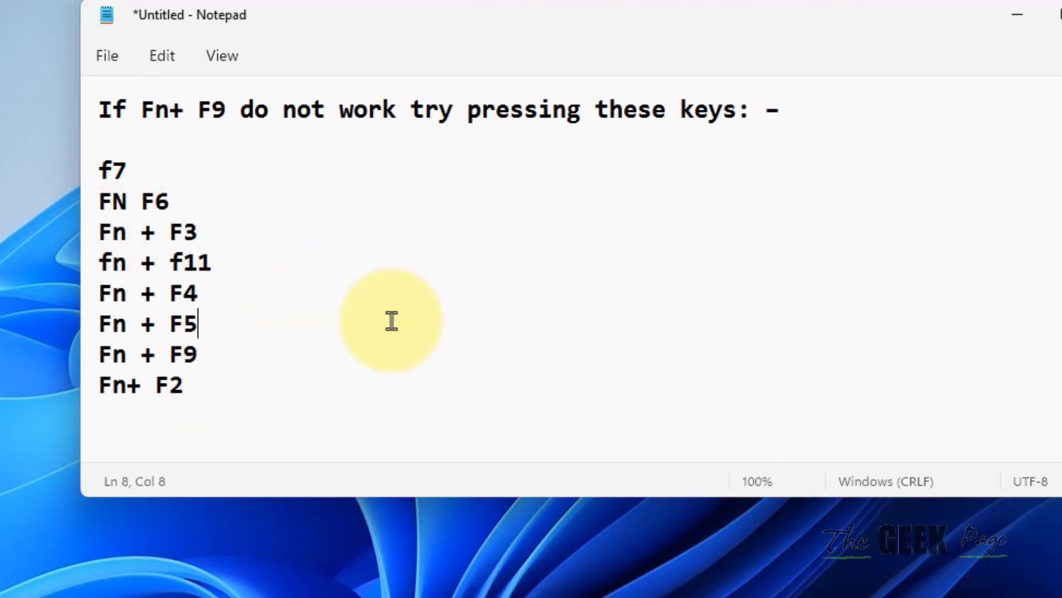
mouse_move(1020, 197)
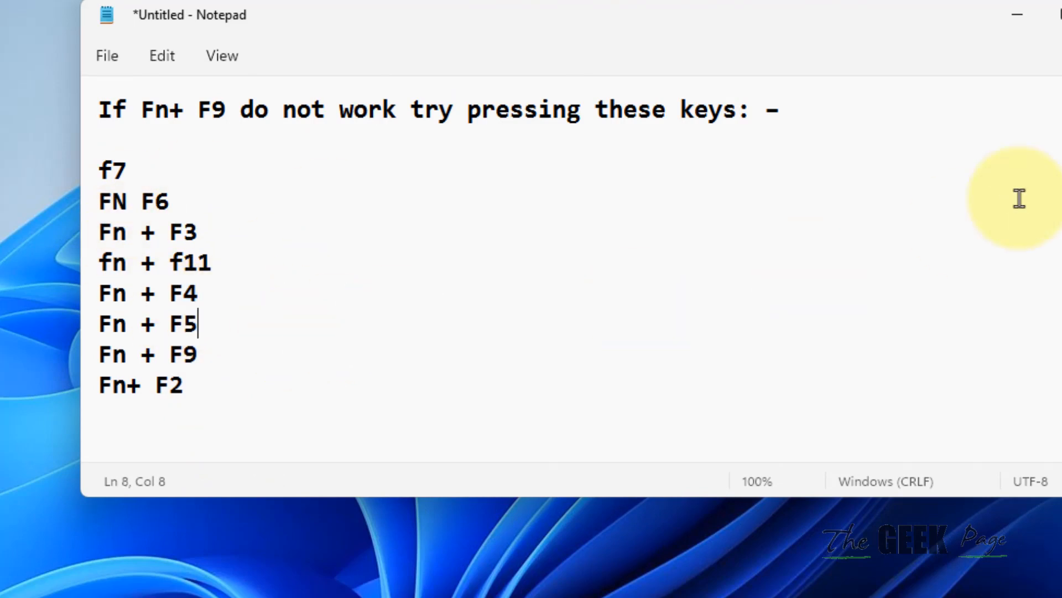
mouse_move(1016, 19)
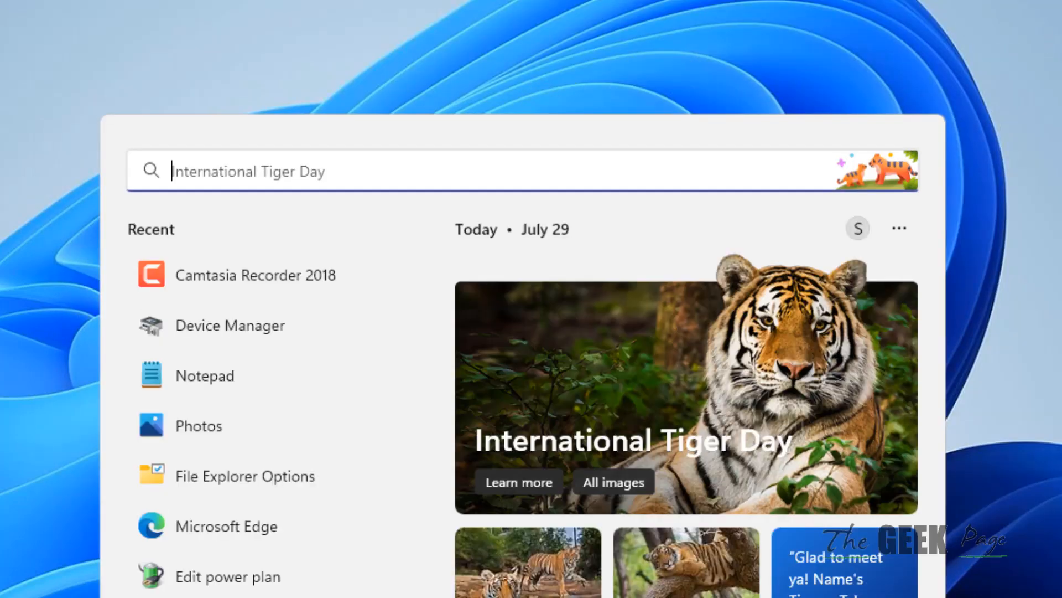
- Search for main.cpl and launch it to bring up Mouse Properties
type("main.c")
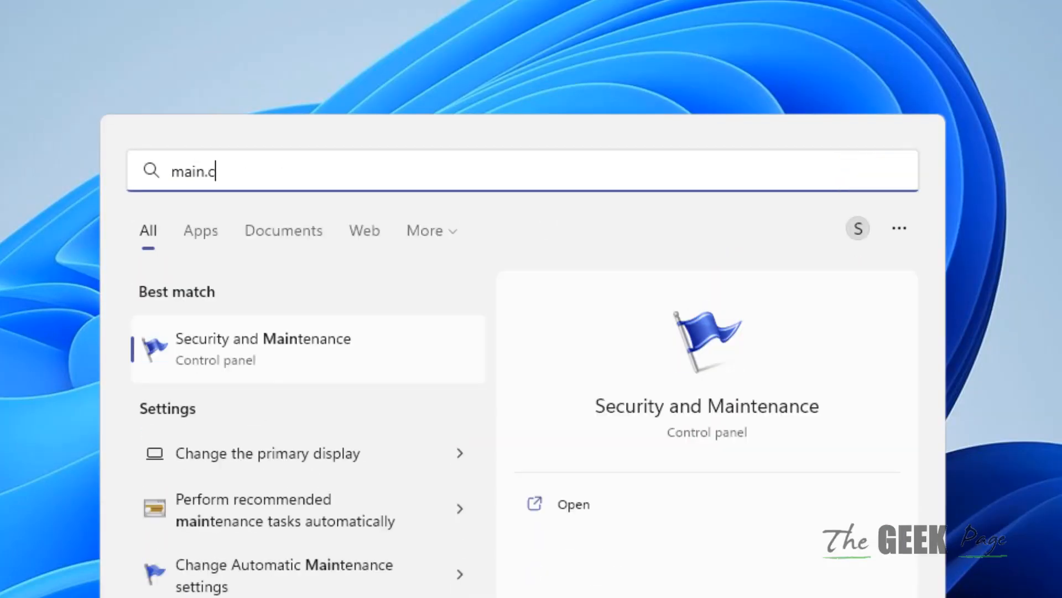
type("pl")
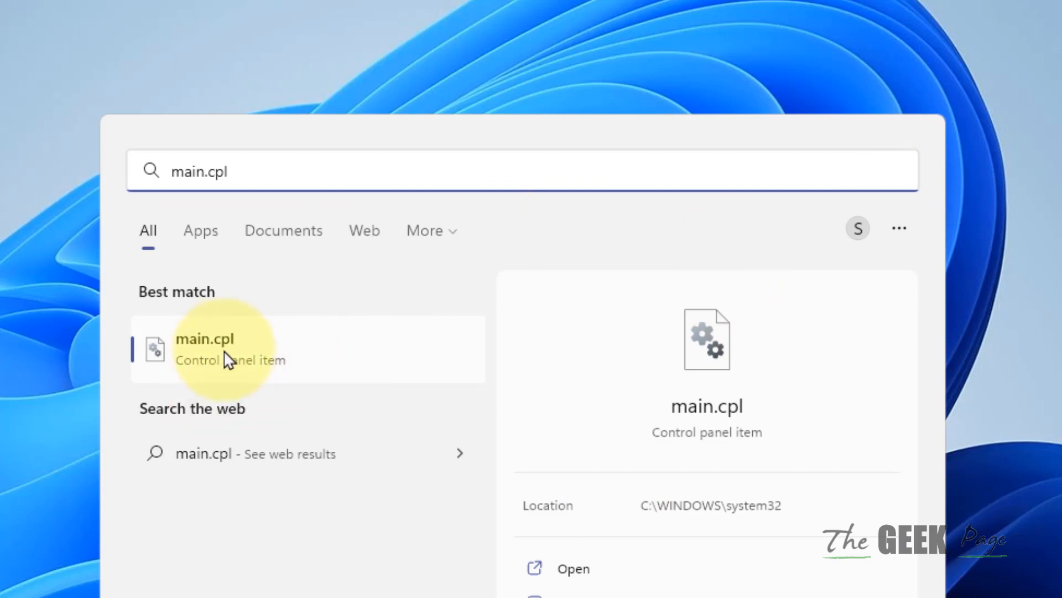
left_click(203, 348)
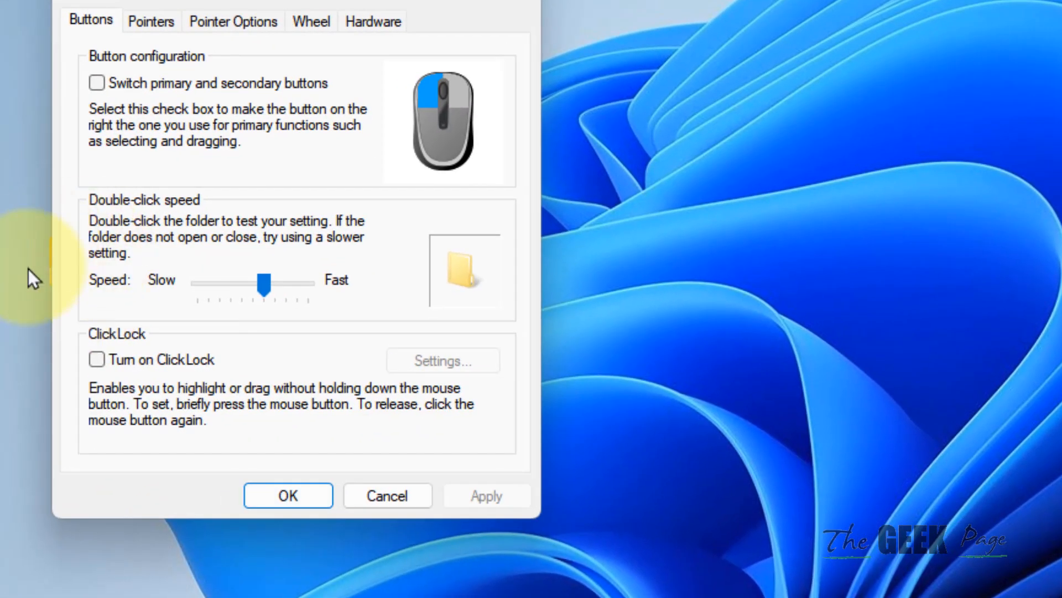
- Go to the Pointer Options tab and confirm Mouse Properties with OK
left_click(233, 21)
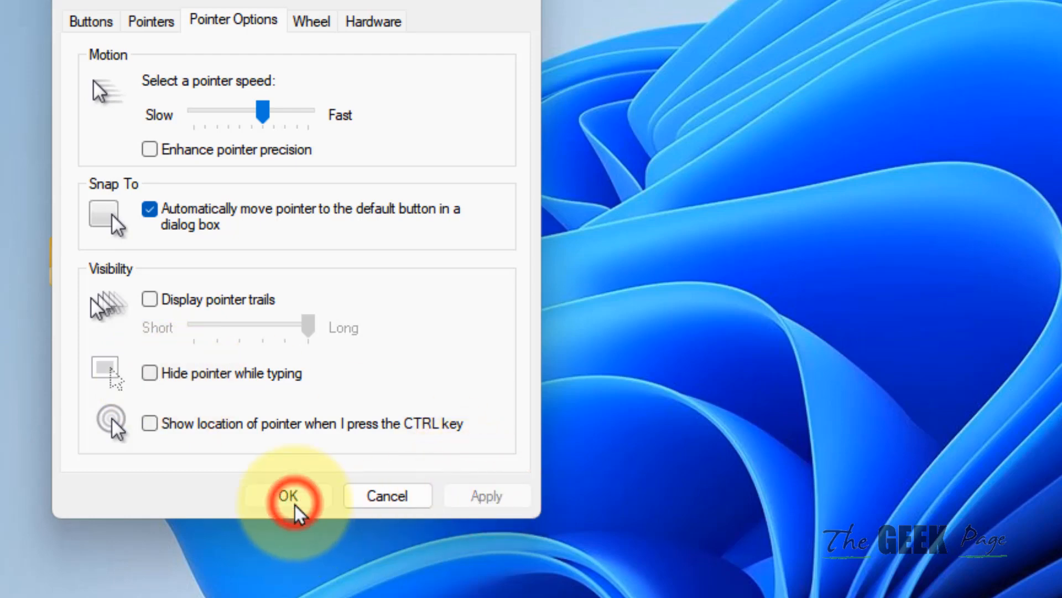
left_click(287, 495)
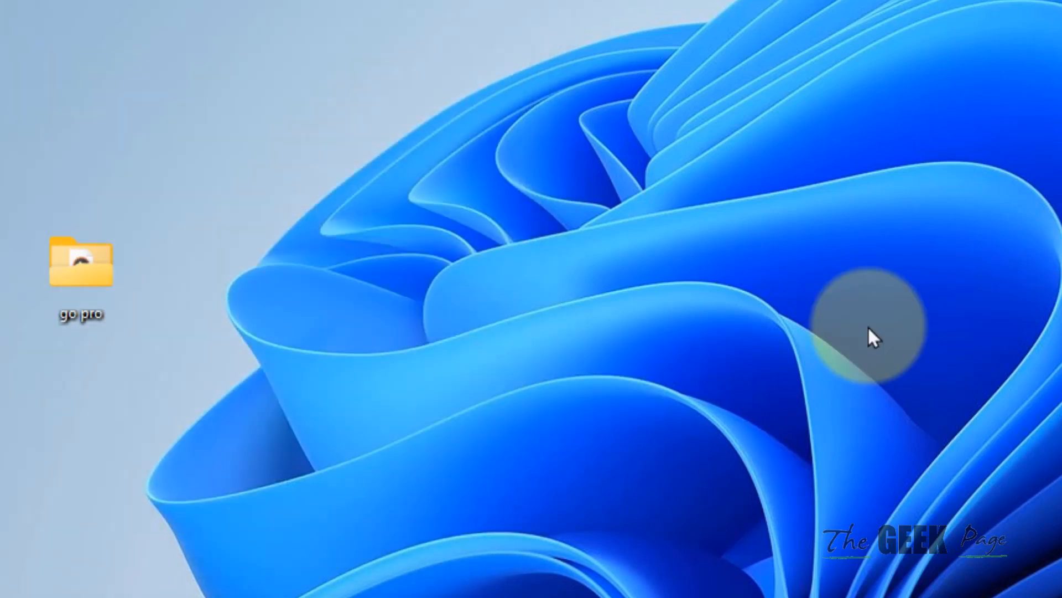